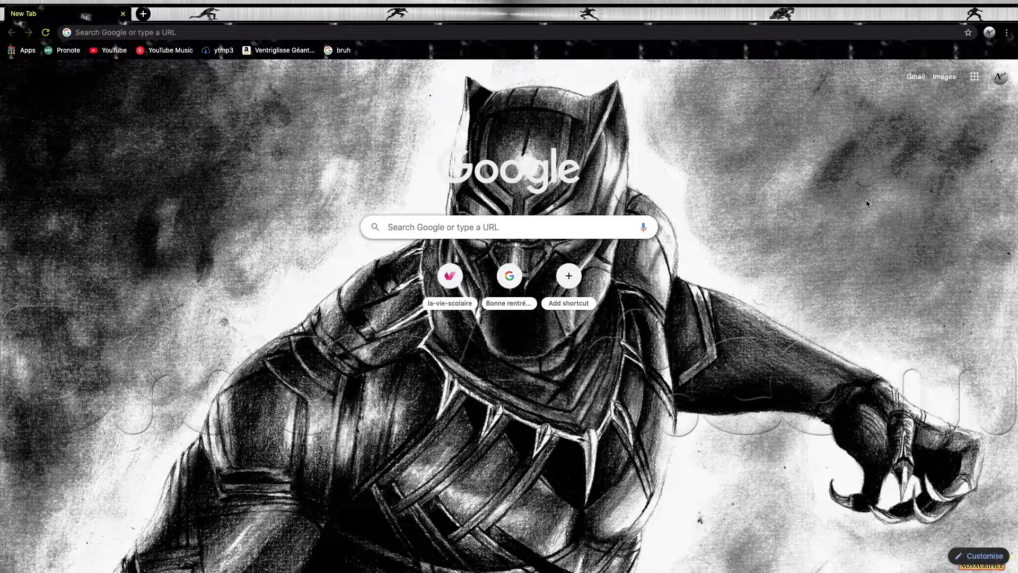
- Go to lunarclient.com in Chrome and reach its Download page for Windows, macOS and Linux
{"action": "left_click", "coordinate": [195, 33]}
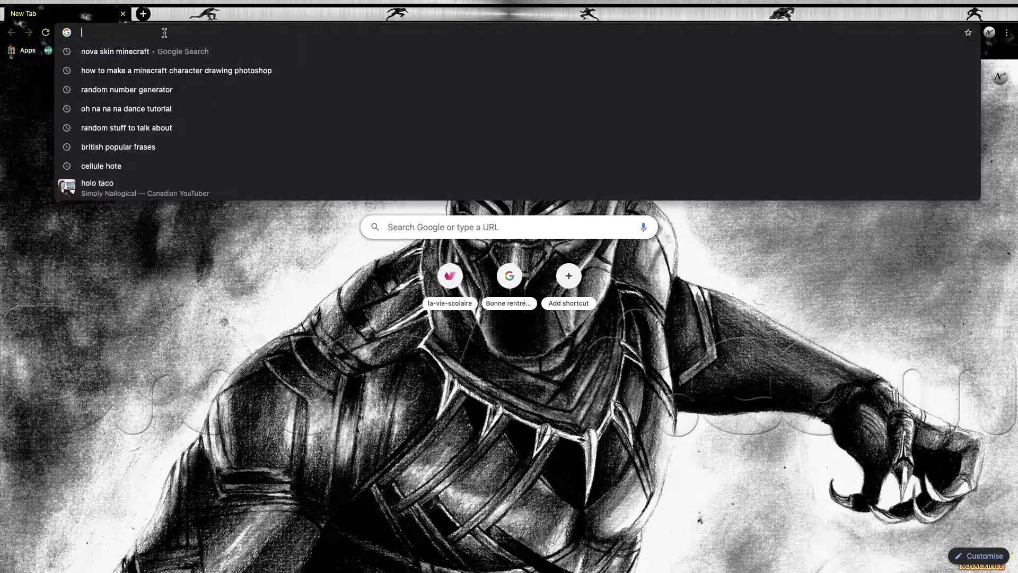
{"action": "type", "text": "https://www.lunarclient.com/"}
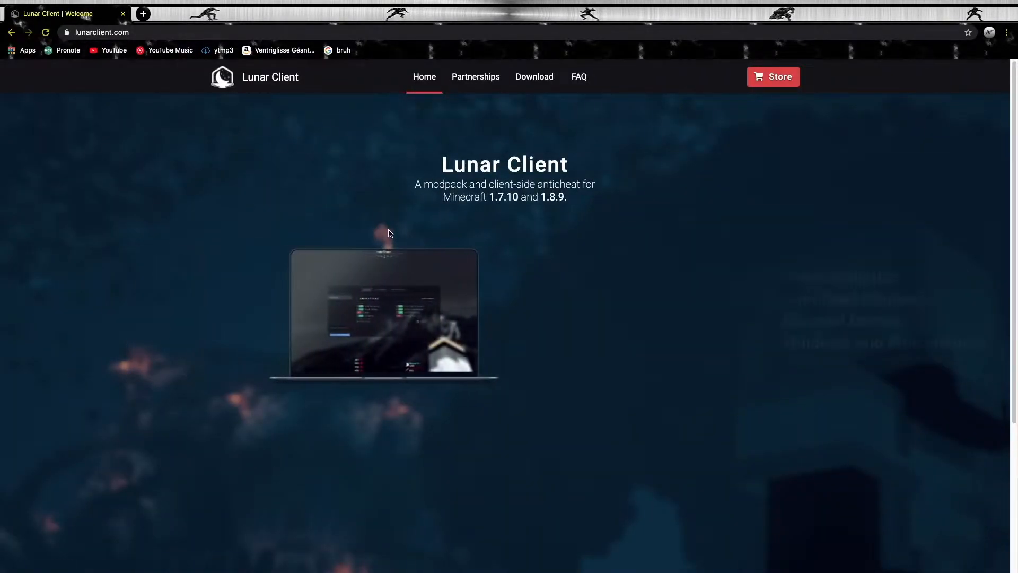
{"action": "left_click", "coordinate": [533, 76]}
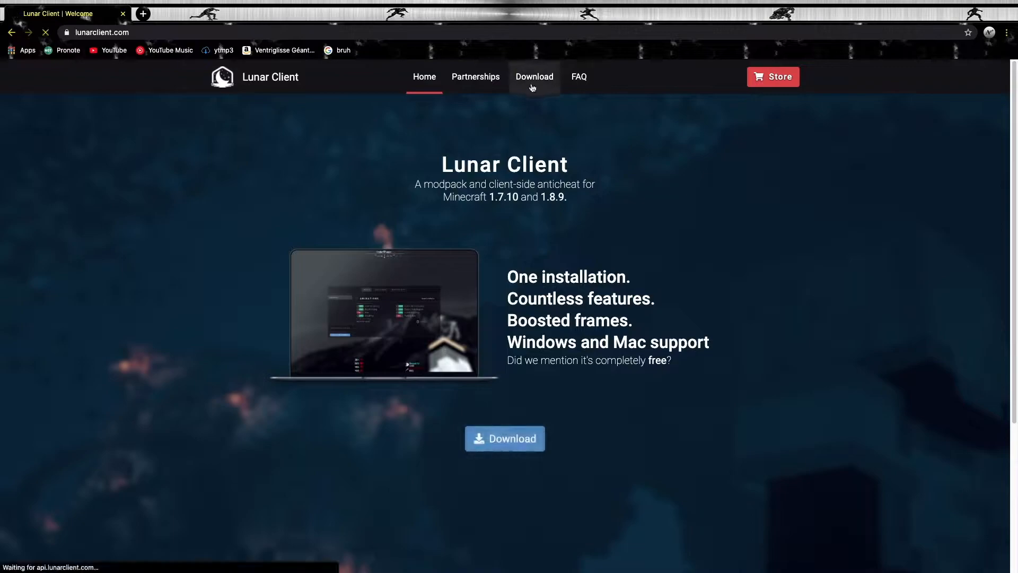
{"action": "left_click", "coordinate": [535, 77]}
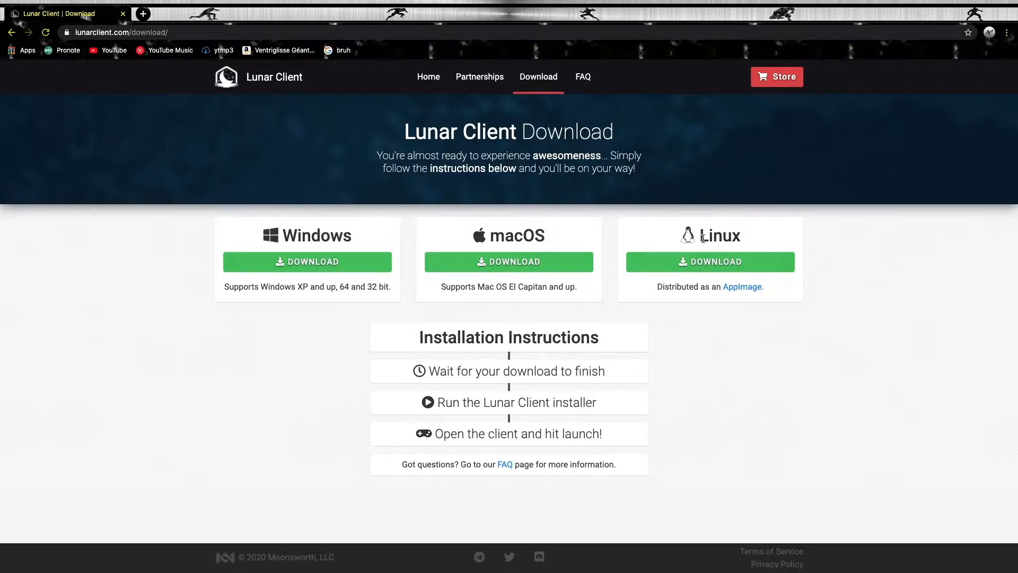
- Start downloading the macOS .dmg installer for Lunar Client
{"action": "double_click", "coordinate": [718, 235]}
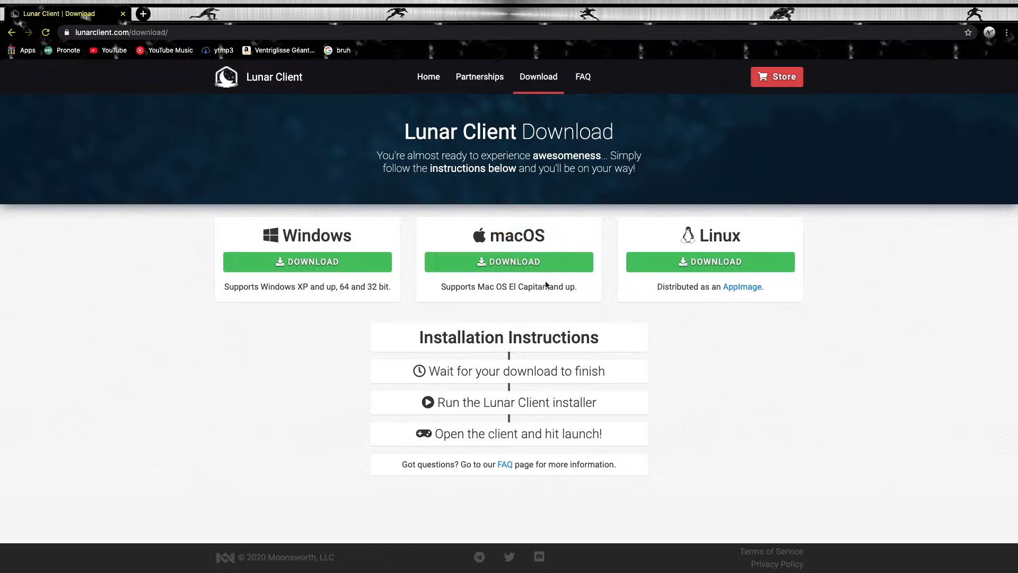
{"action": "left_click", "coordinate": [508, 262]}
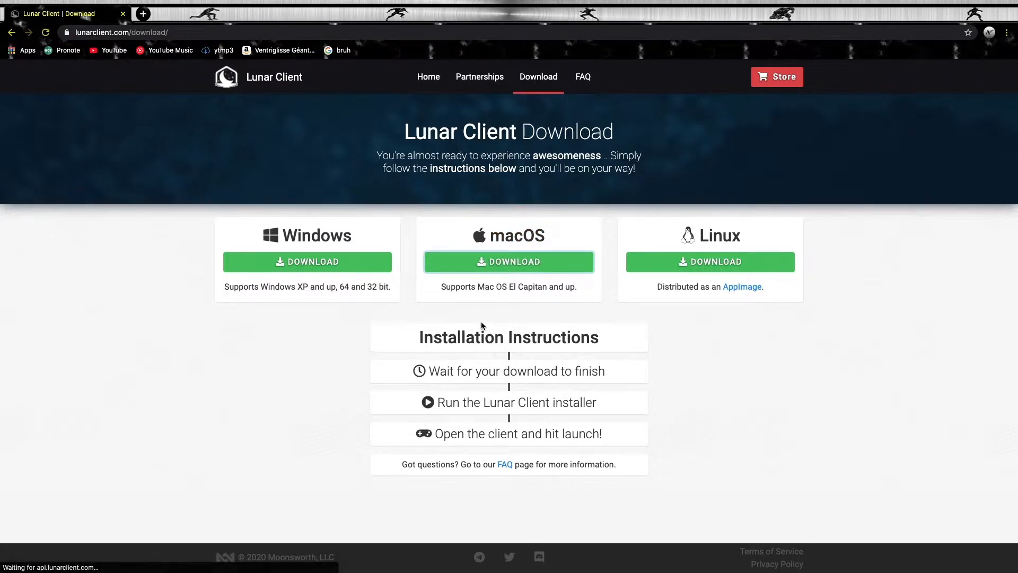
{"action": "left_click", "coordinate": [508, 262]}
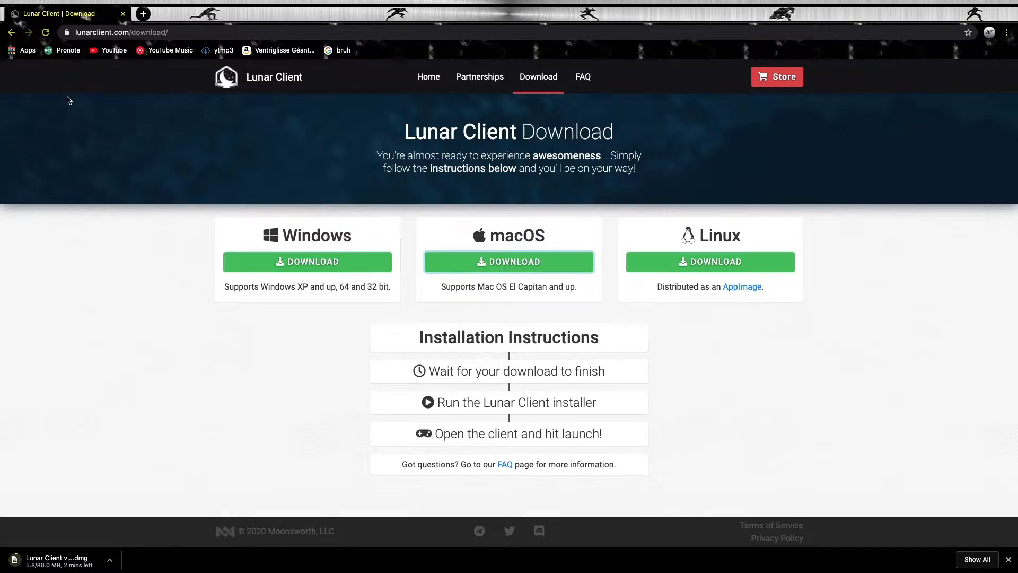
{"action": "mouse_move", "coordinate": [139, 251]}
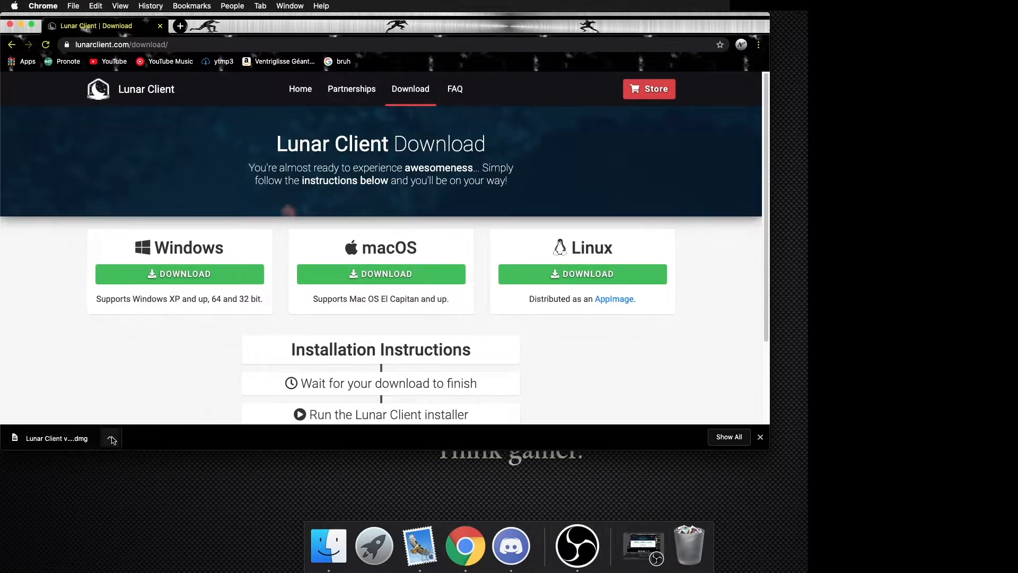
- Launch the downloaded Lunar Client disk image and close the Chrome window
{"action": "left_click", "coordinate": [110, 439]}
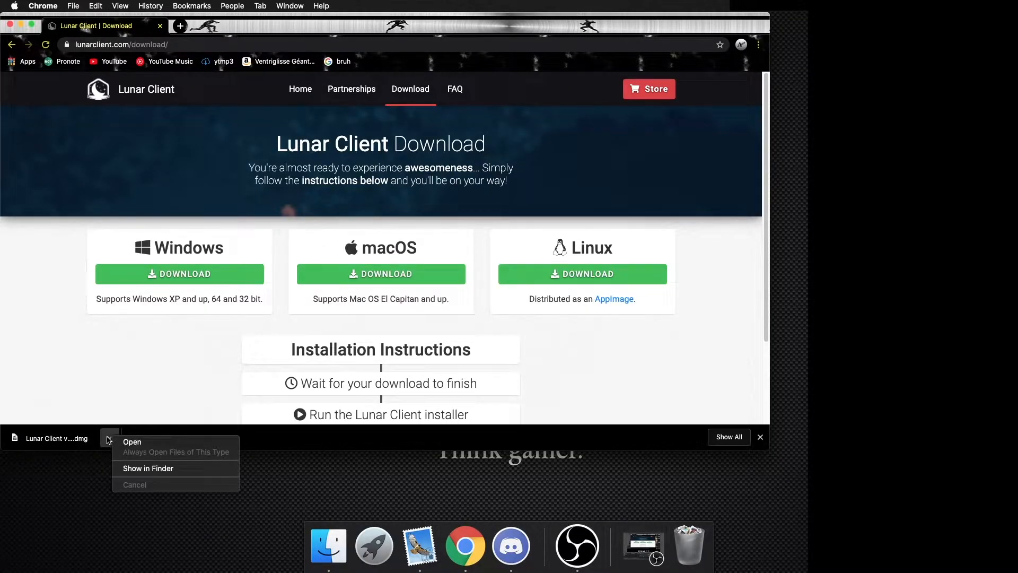
{"action": "mouse_move", "coordinate": [125, 425]}
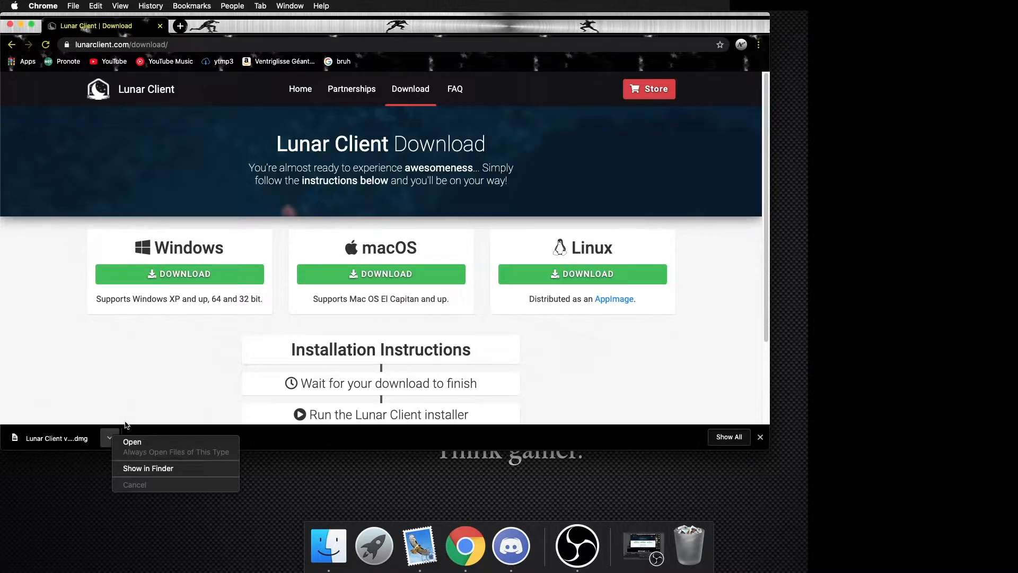
{"action": "left_click", "coordinate": [109, 438]}
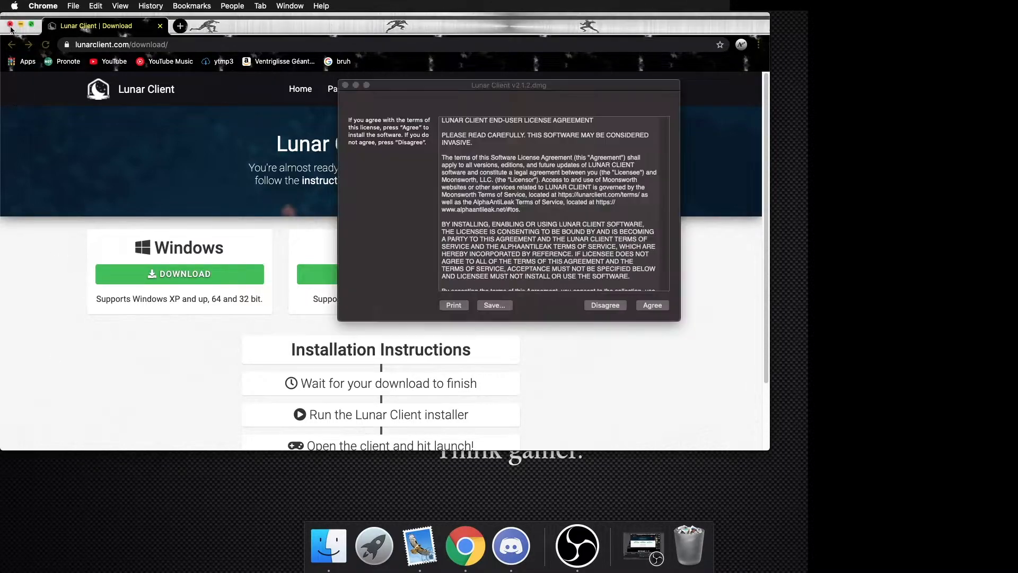
{"action": "left_click", "coordinate": [11, 24]}
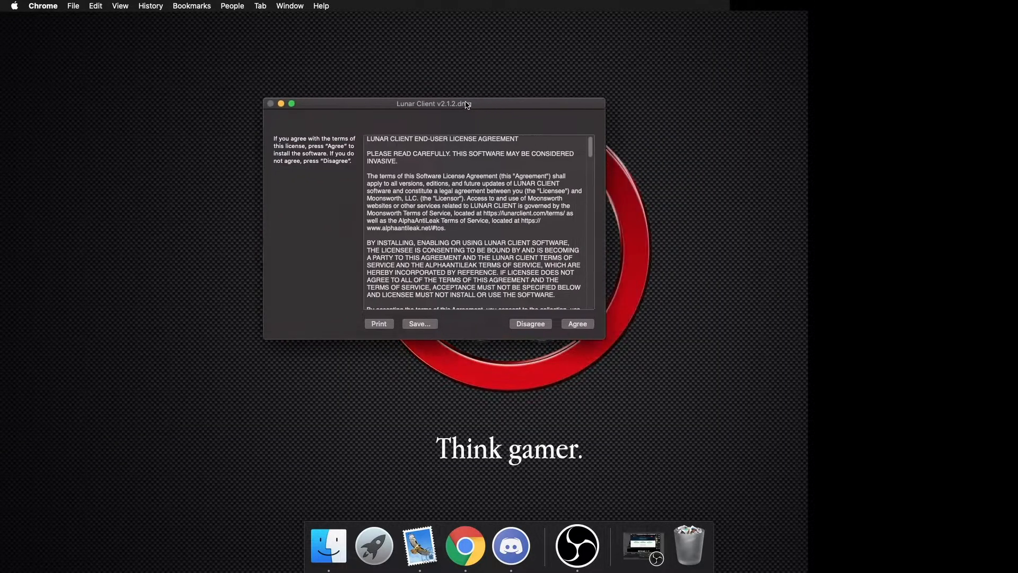
- Read through the Lunar Client license agreement and agree to it
{"action": "left_click_drag", "start_coordinate": [433, 103], "coordinate": [472, 115]}
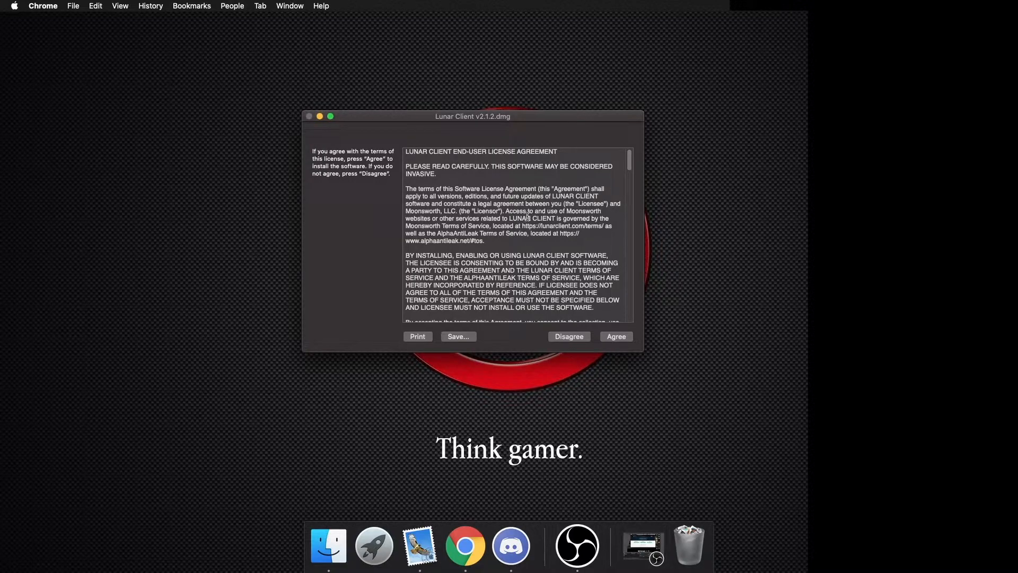
{"action": "scroll", "scroll_direction": "down", "scroll_amount": 3}
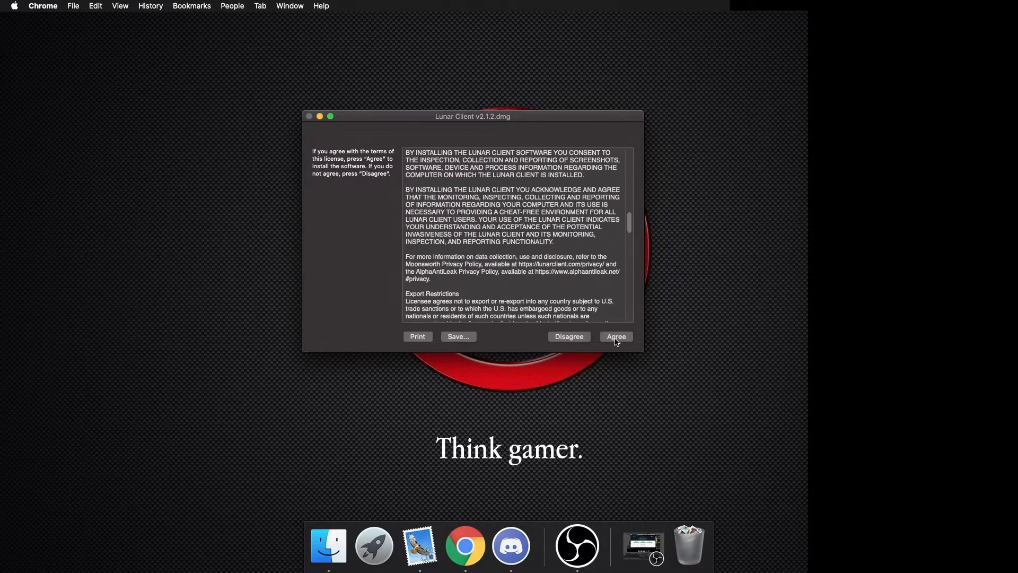
{"action": "left_click", "coordinate": [614, 336]}
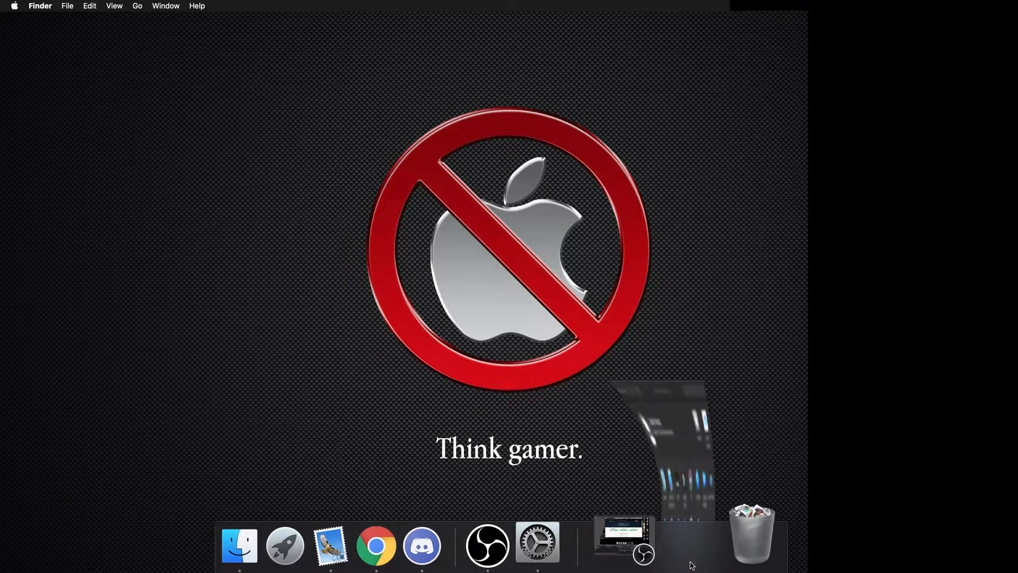
- Go into System Preferences' Security & Privacy and unlock it for changes
{"action": "left_click", "coordinate": [537, 546]}
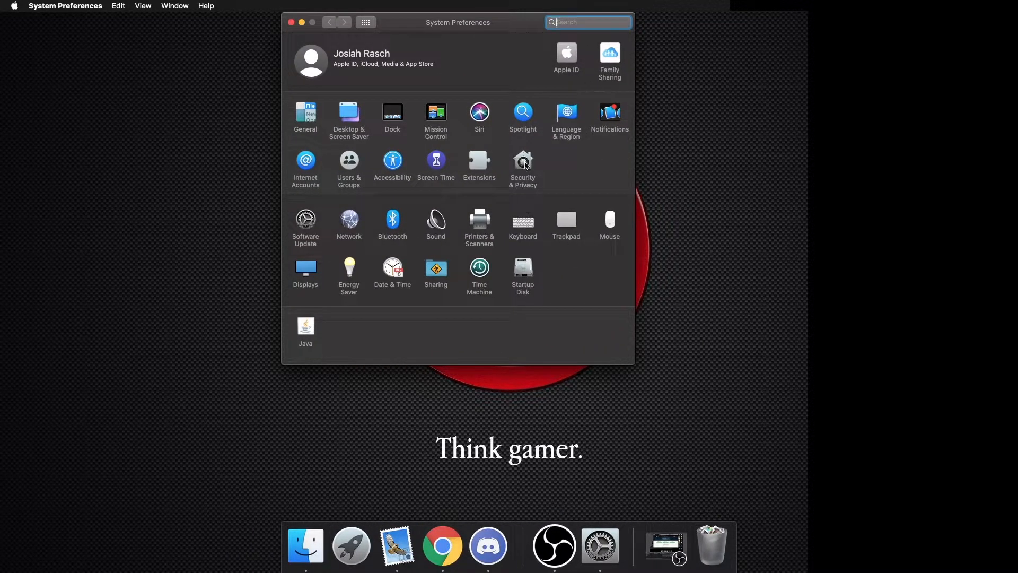
{"action": "left_click", "coordinate": [523, 163]}
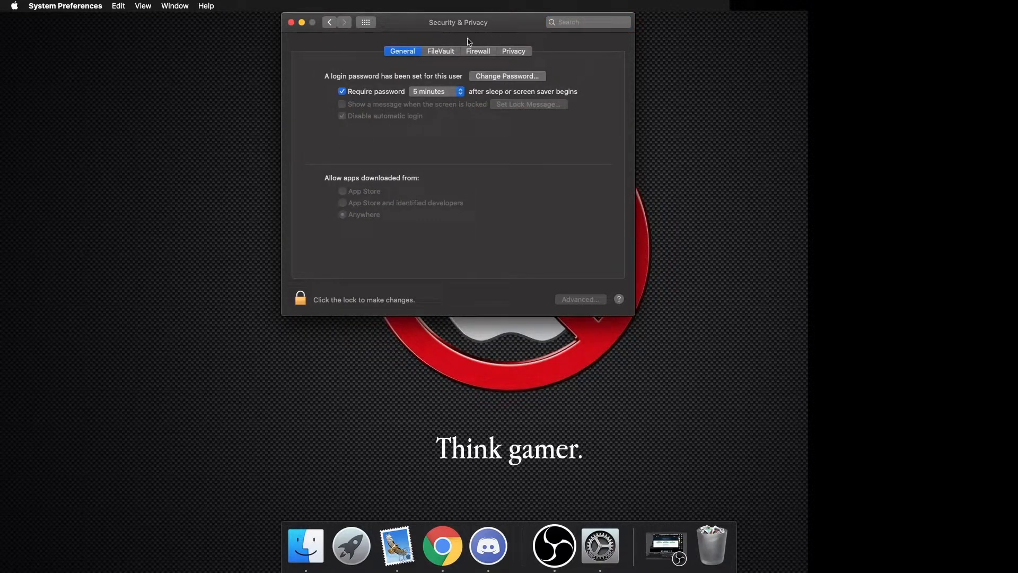
{"action": "mouse_move", "coordinate": [324, 275]}
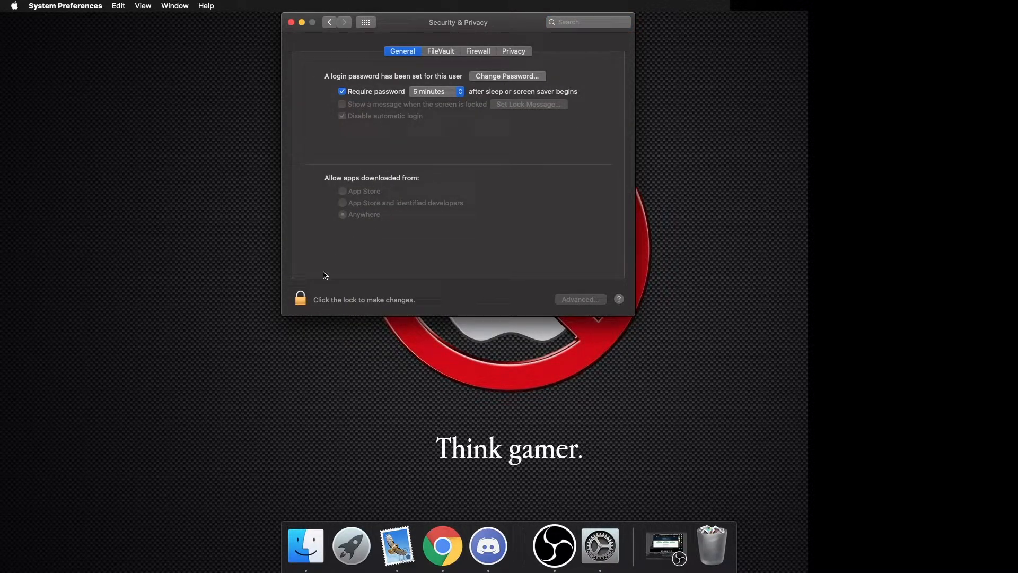
{"action": "left_click", "coordinate": [300, 299]}
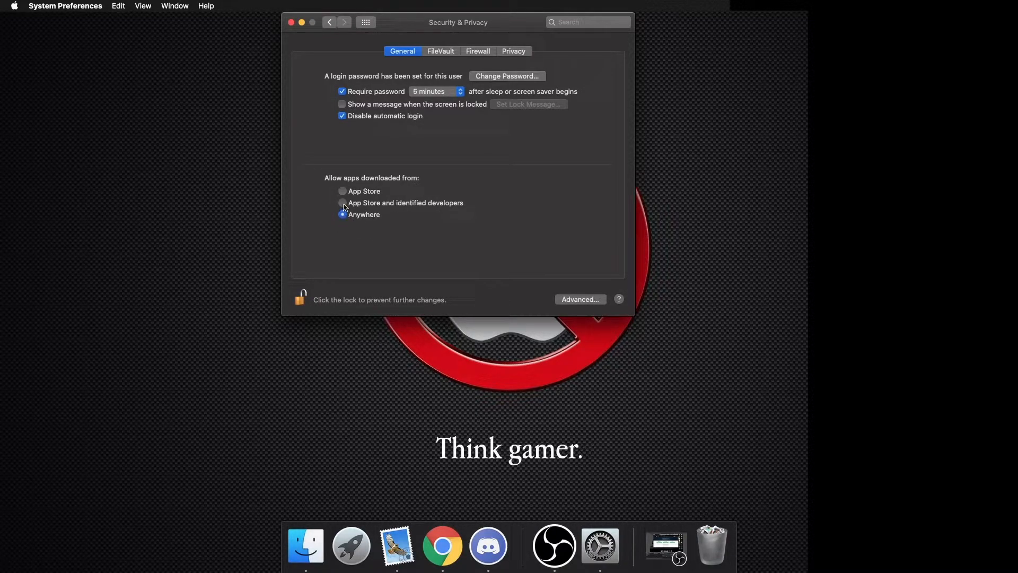
- Allow apps downloaded from Anywhere under Security & Privacy's General settings
{"action": "left_click", "coordinate": [343, 191]}
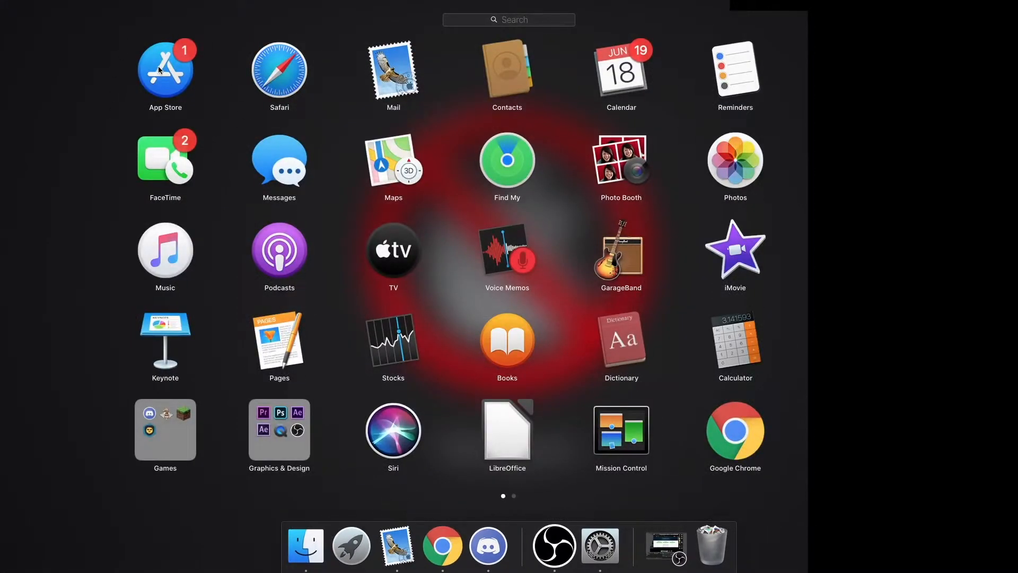
{"action": "mouse_move", "coordinate": [104, 333]}
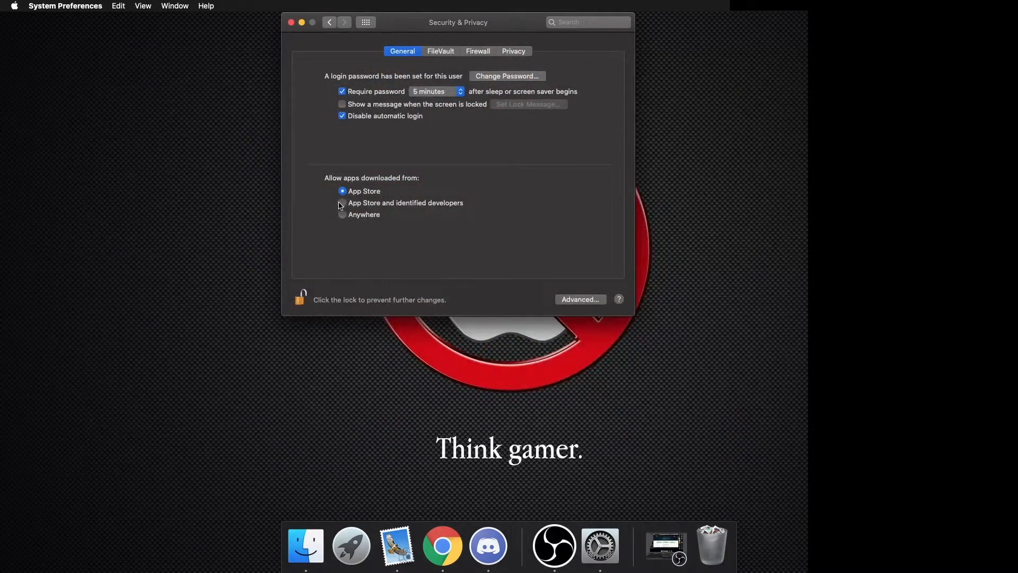
{"action": "left_click", "coordinate": [343, 202]}
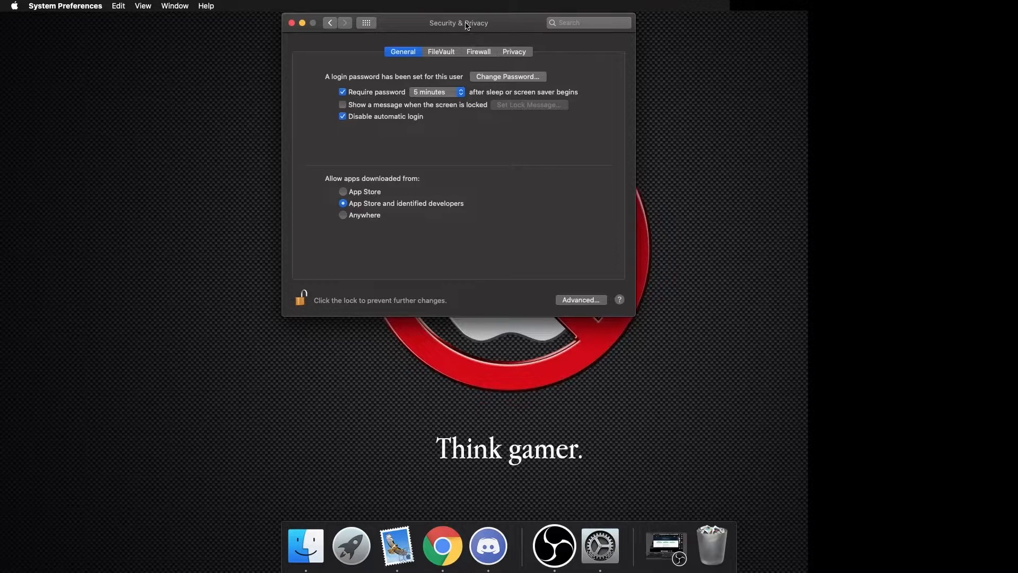
{"action": "left_click_drag", "start_coordinate": [458, 23], "coordinate": [497, 110]}
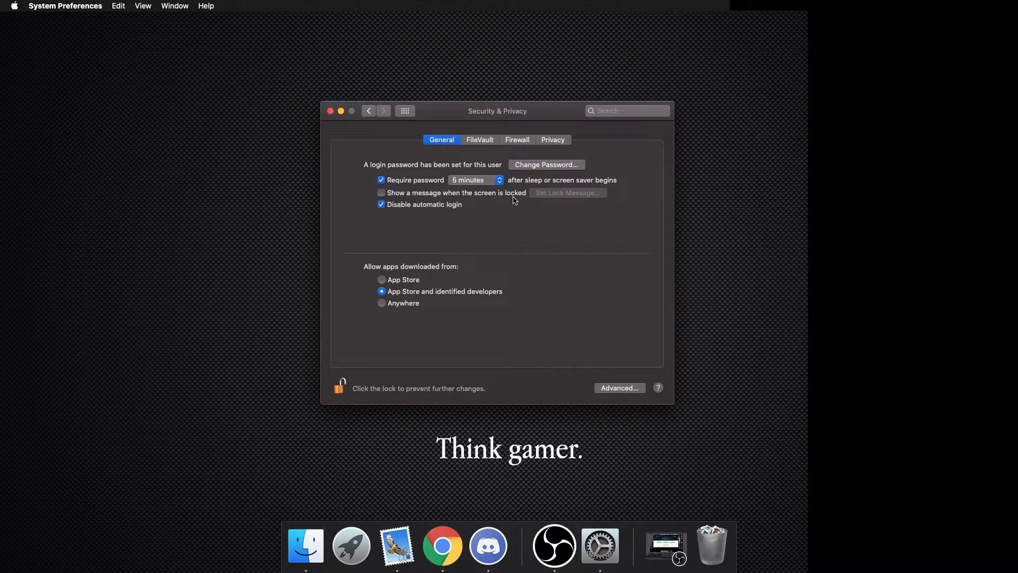
{"action": "mouse_move", "coordinate": [380, 290]}
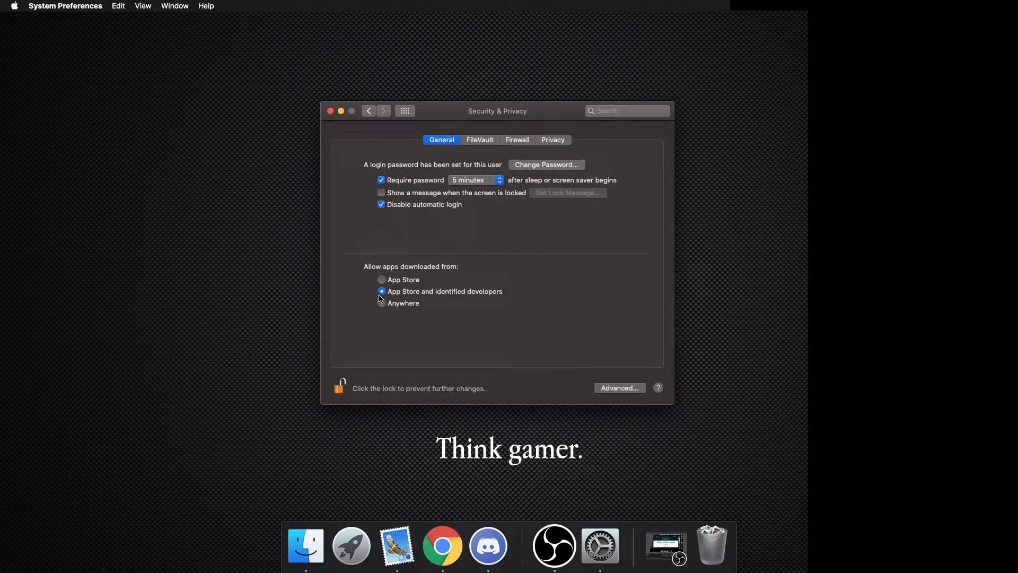
{"action": "left_click", "coordinate": [382, 302]}
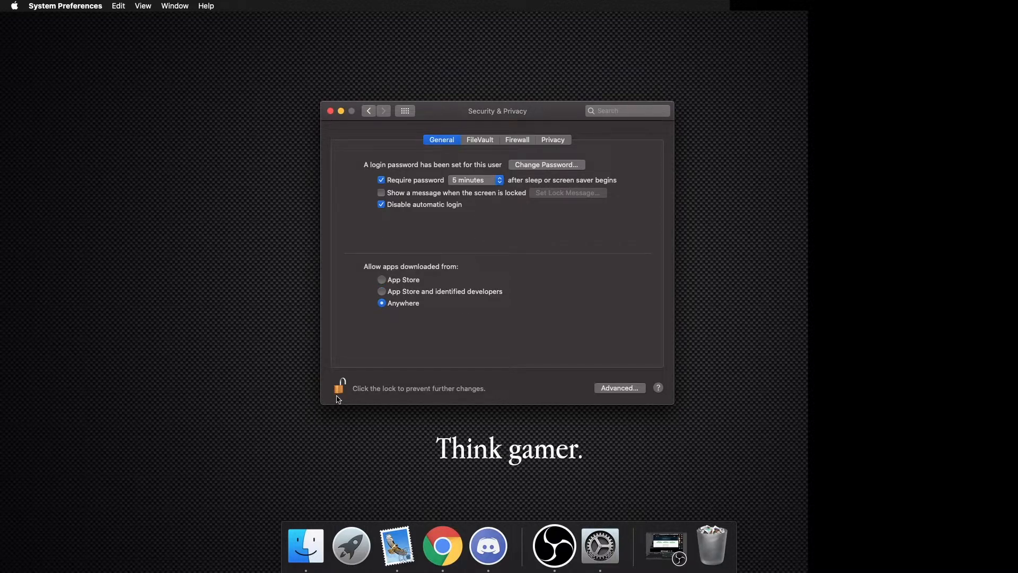
{"action": "mouse_move", "coordinate": [713, 405]}
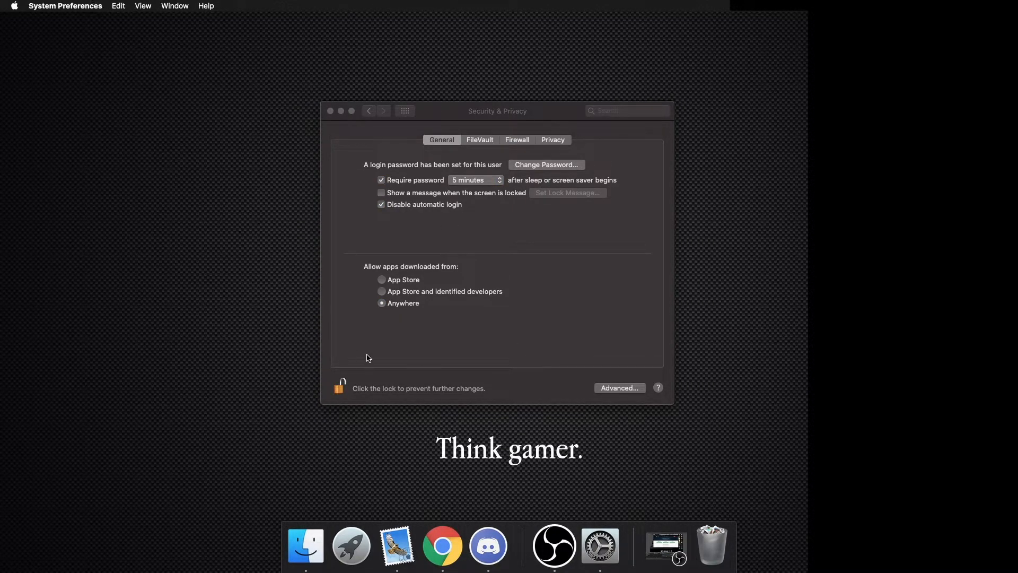
- Start Lunar Client and launch Minecraft 1.8.9 from its home page
{"action": "left_click", "coordinate": [340, 388]}
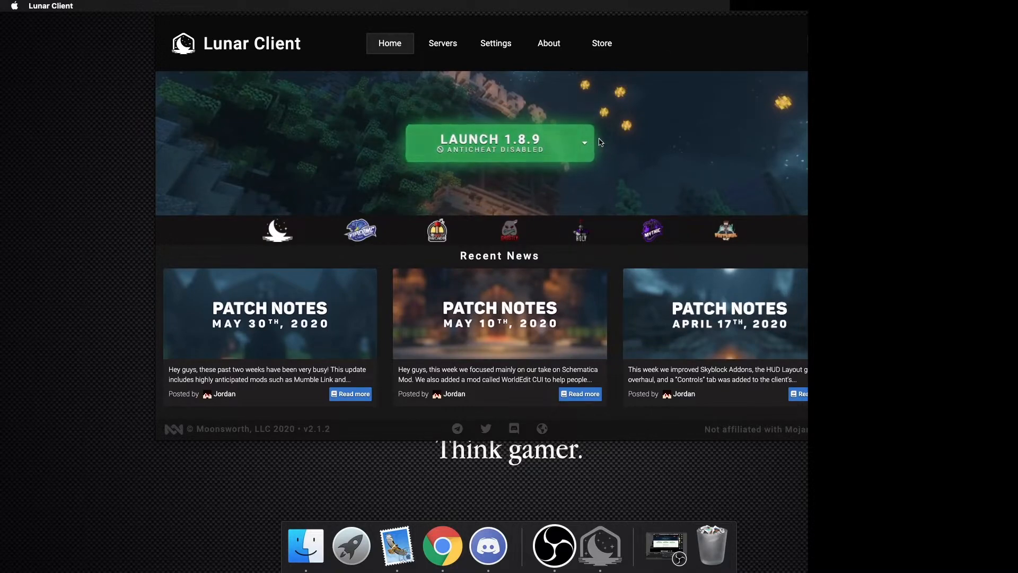
{"action": "left_click", "coordinate": [583, 142]}
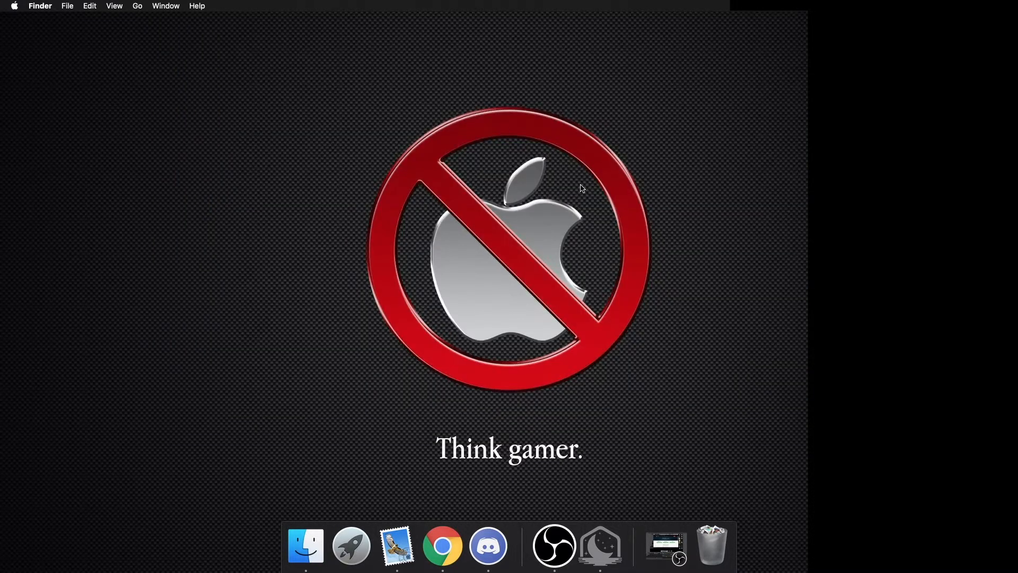
{"action": "mouse_move", "coordinate": [664, 408]}
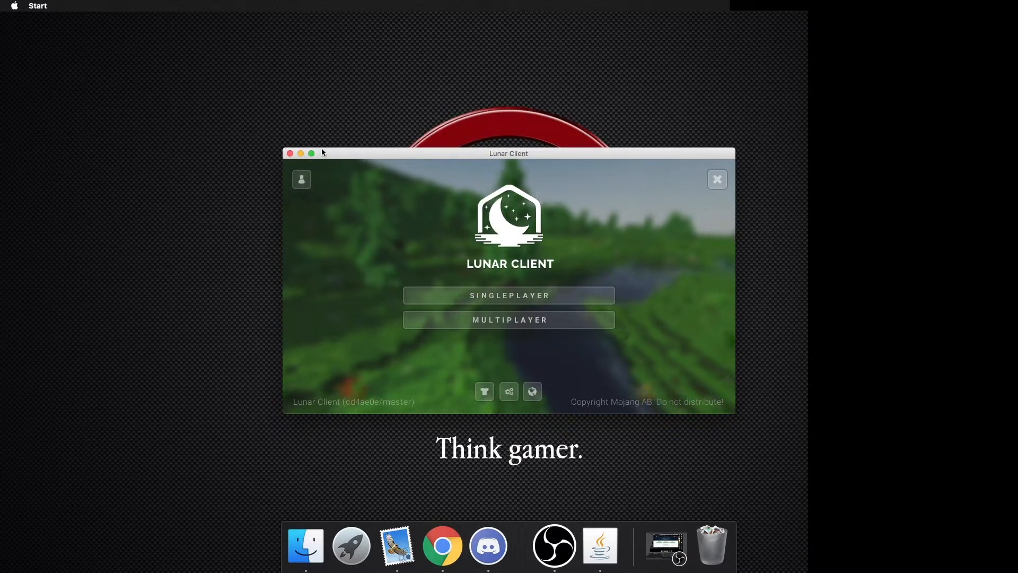
- Make the game fullscreen, leave Options, and show the singleplayer world list
{"action": "left_click", "coordinate": [311, 153]}
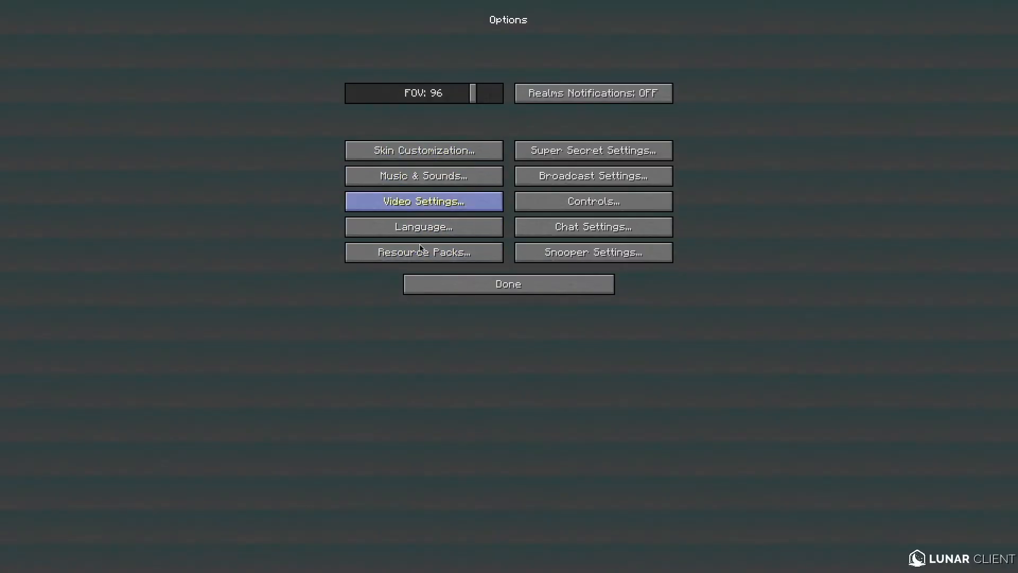
{"action": "mouse_move", "coordinate": [508, 285]}
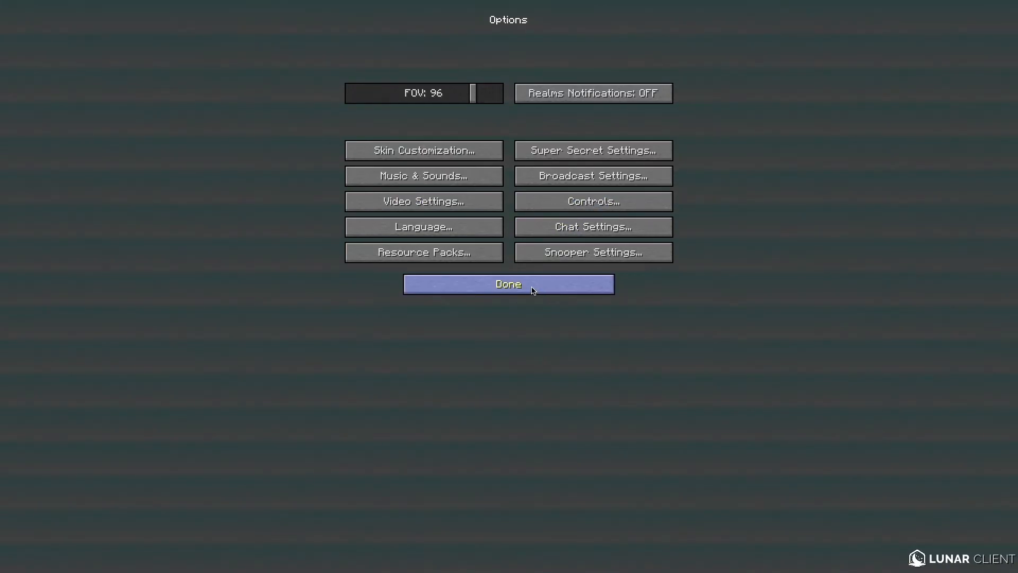
{"action": "left_click", "coordinate": [508, 285]}
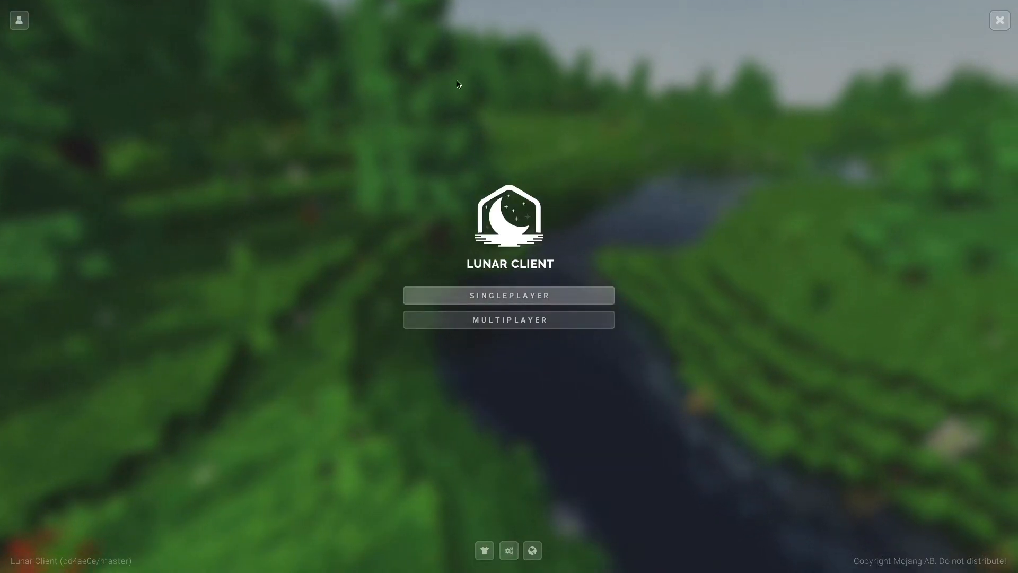
{"action": "left_click", "coordinate": [508, 295]}
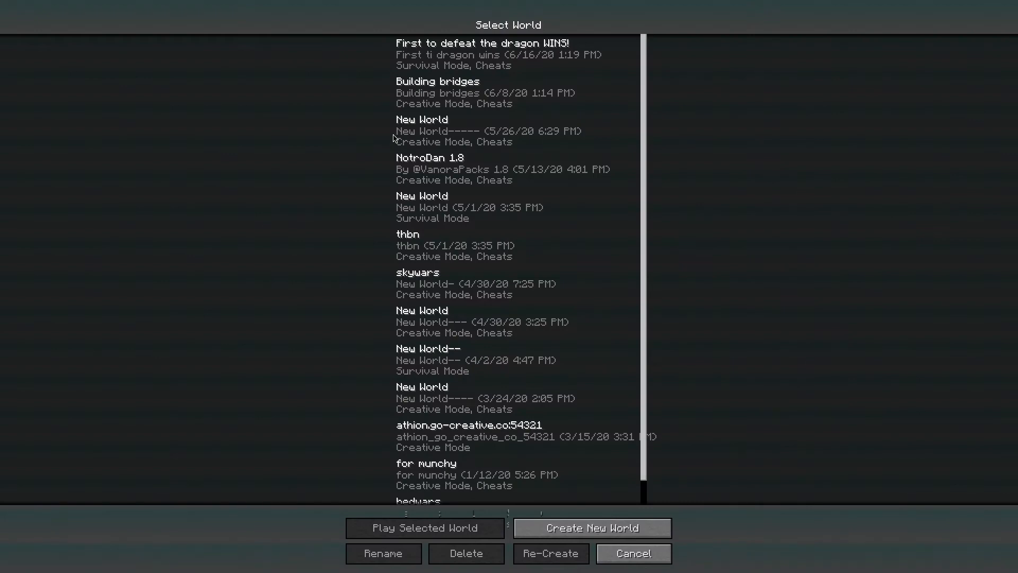
- Enter a world and filter Lunar Client's mods menu to Mechanic mods like Freelook
{"action": "left_click", "coordinate": [424, 527]}
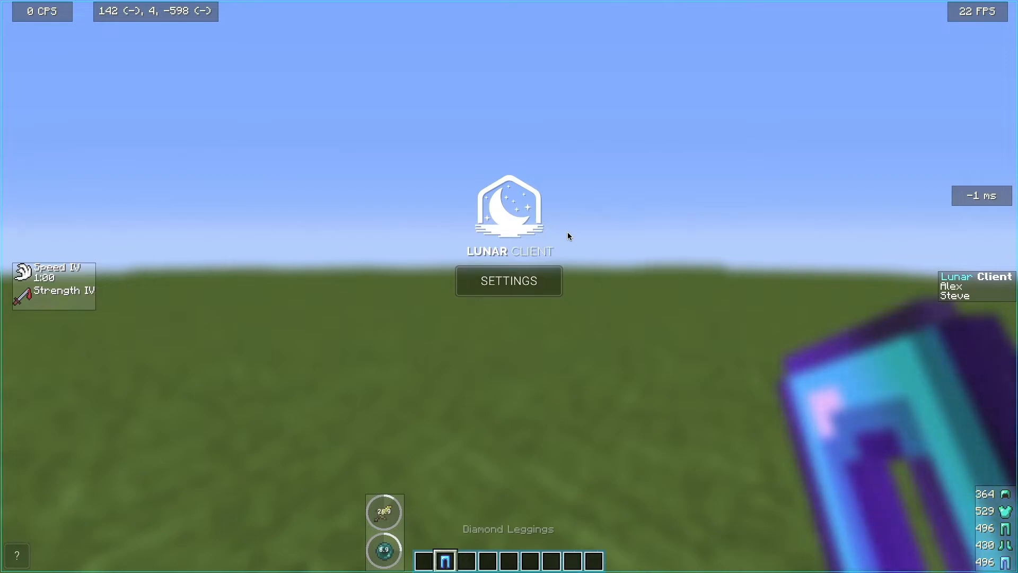
{"action": "left_click", "coordinate": [508, 280]}
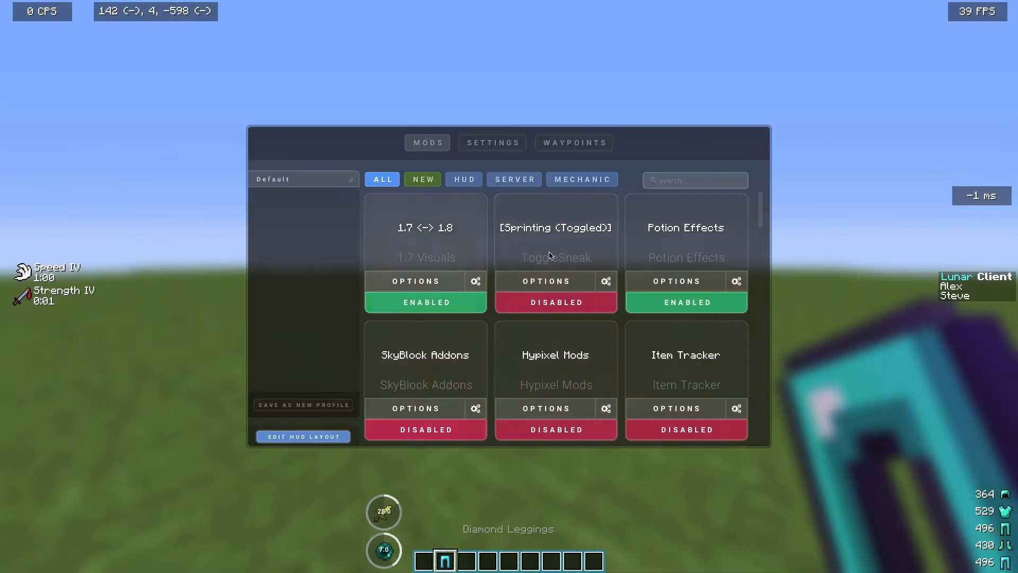
{"action": "scroll", "scroll_direction": "down", "scroll_amount": 3}
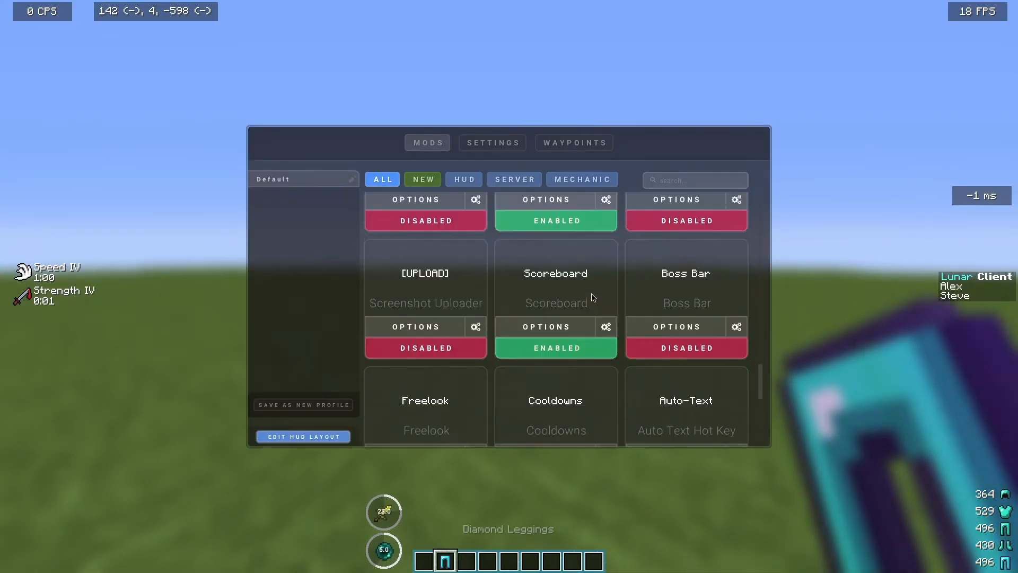
{"action": "left_click", "coordinate": [463, 179]}
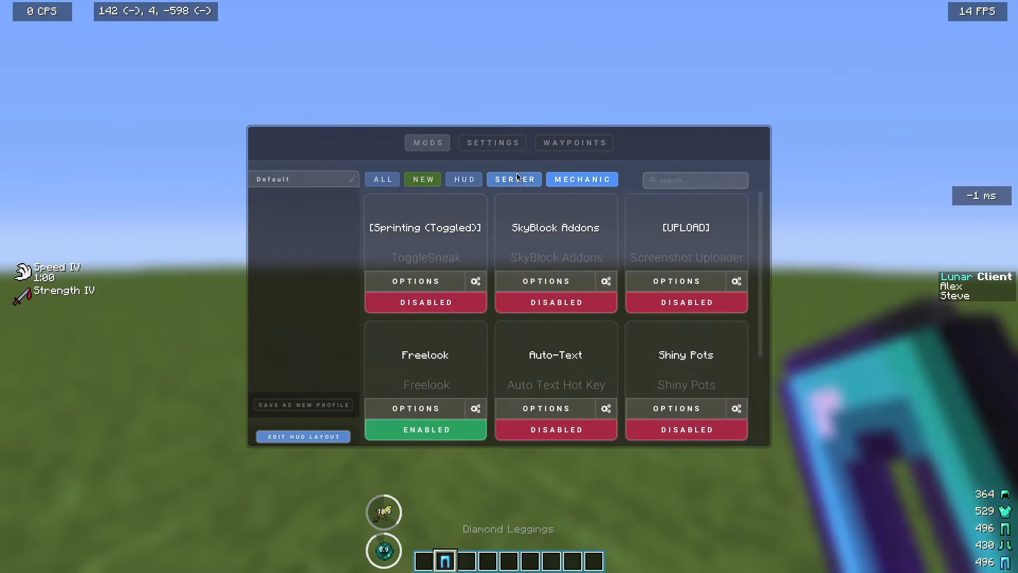
- View the Settings and Waypoints pages, return to Mods, then close the menu to resume play
{"action": "left_click", "coordinate": [492, 142]}
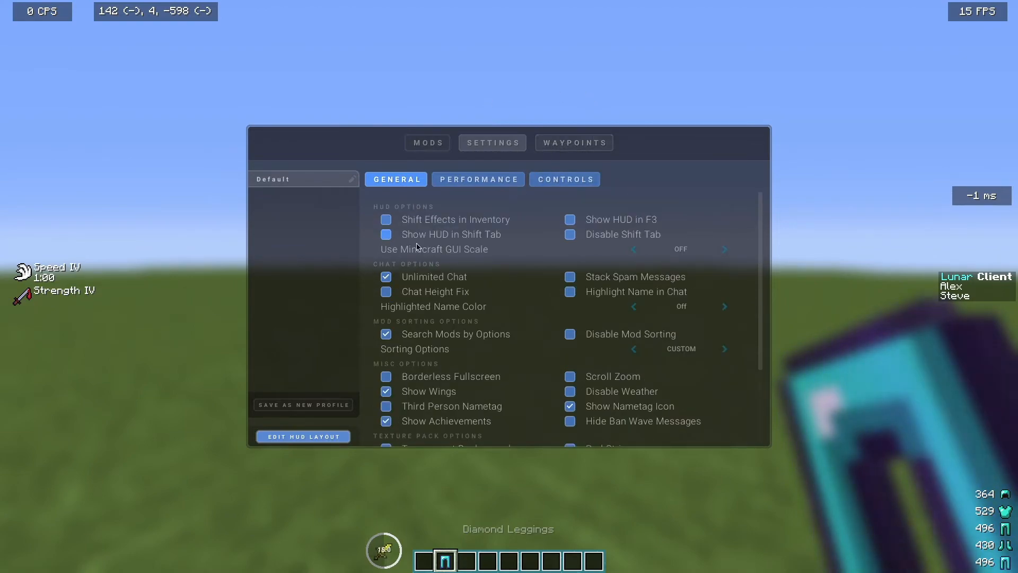
{"action": "left_click", "coordinate": [573, 142]}
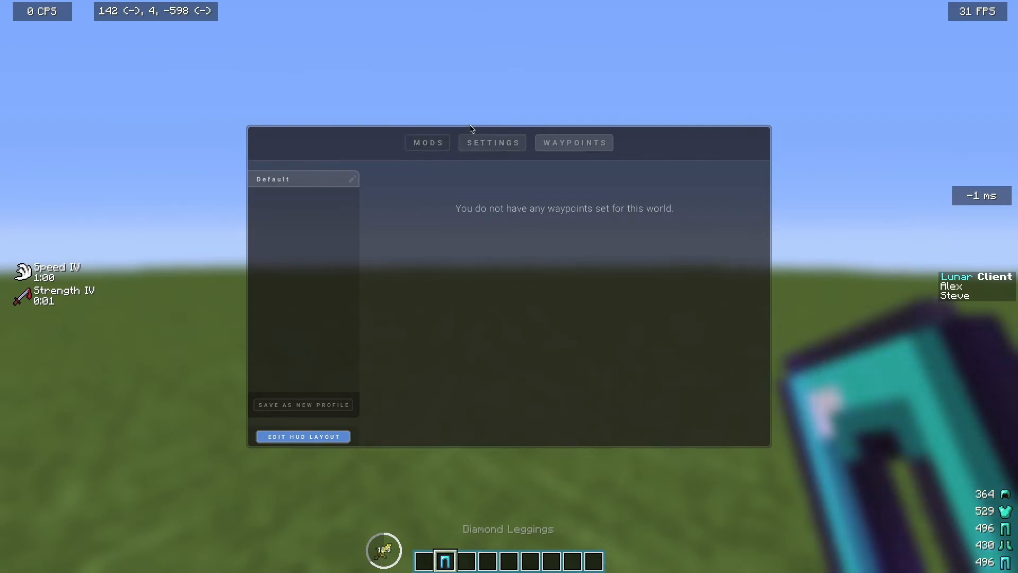
{"action": "left_click", "coordinate": [428, 142]}
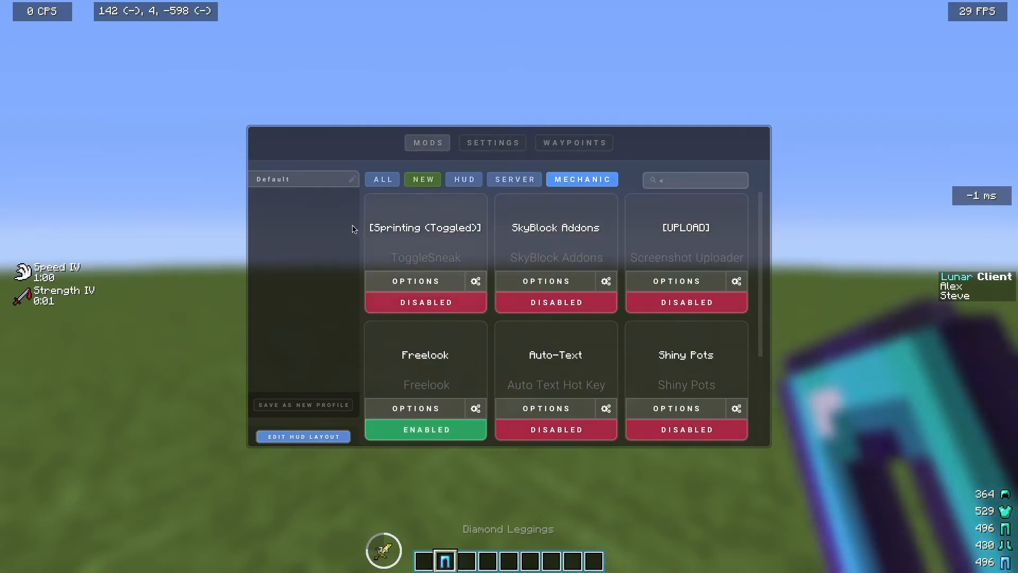
{"action": "key", "text": "Escape"}
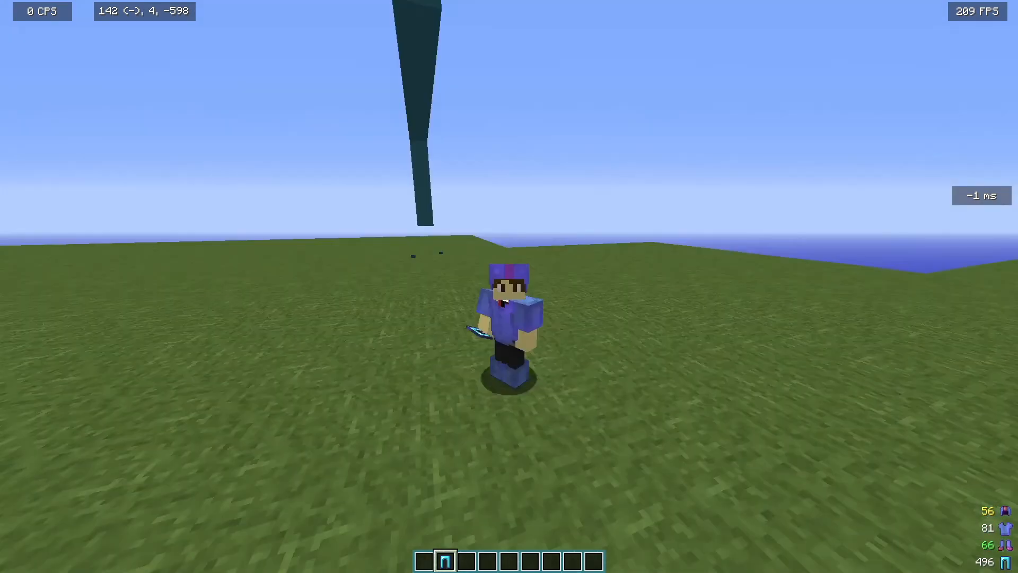